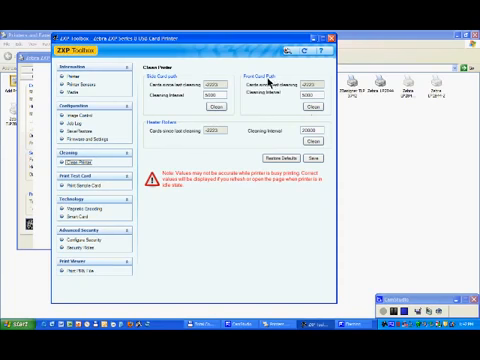
pyautogui.moveTo(264, 84)
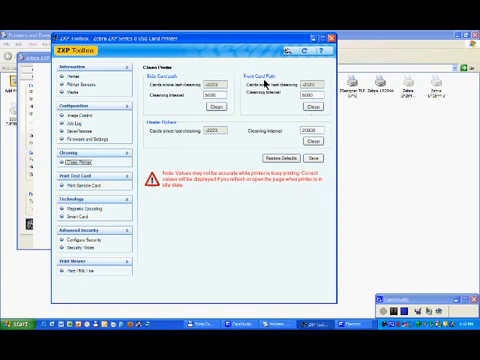
pyautogui.moveTo(196, 140)
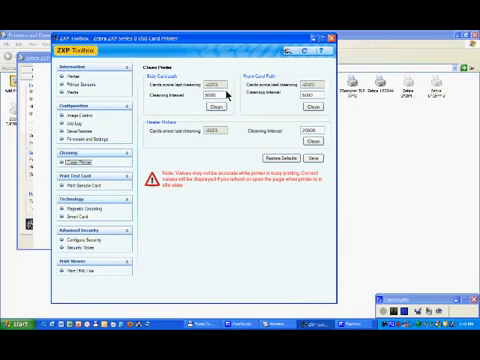
pyautogui.moveTo(276, 112)
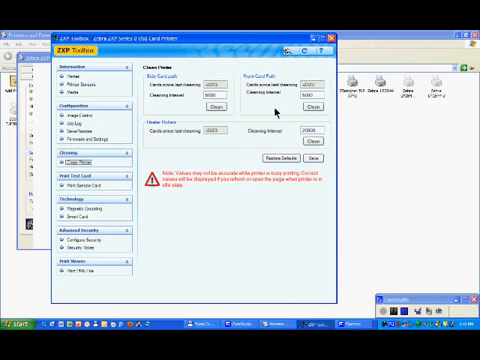
pyautogui.moveTo(276, 260)
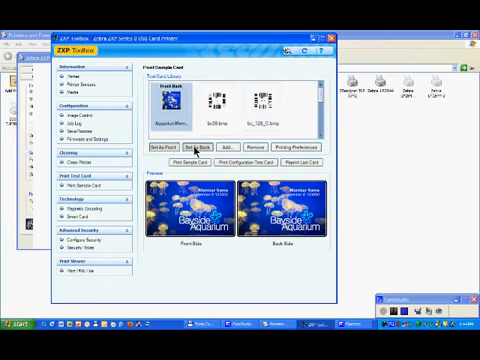
# - Show the Print Sample Cards page with the aquarium front and back card images selected
pyautogui.click(216, 104)
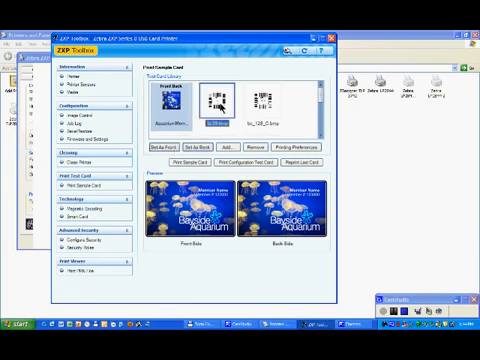